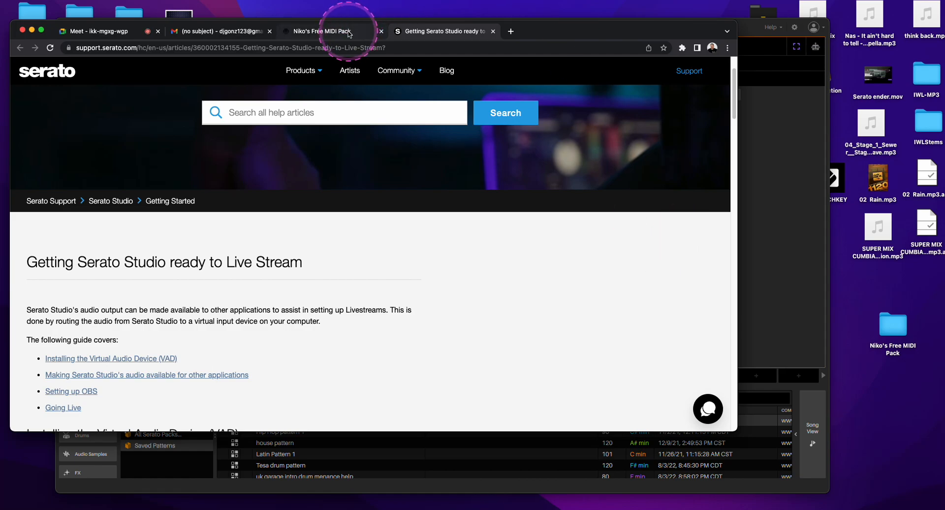
# - Switch Chrome to the Niko's Free MIDI Pack download page tab
pyautogui.click(326, 31)
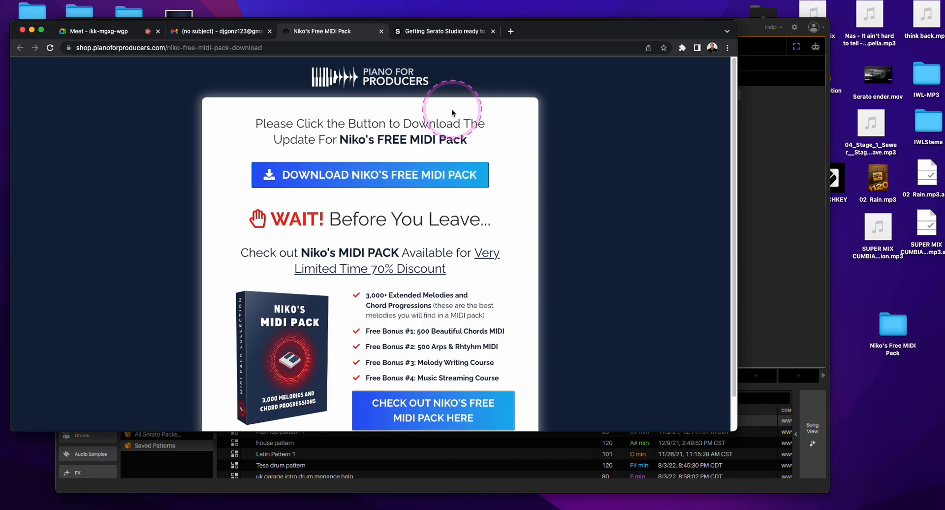
pyautogui.moveTo(721, 277)
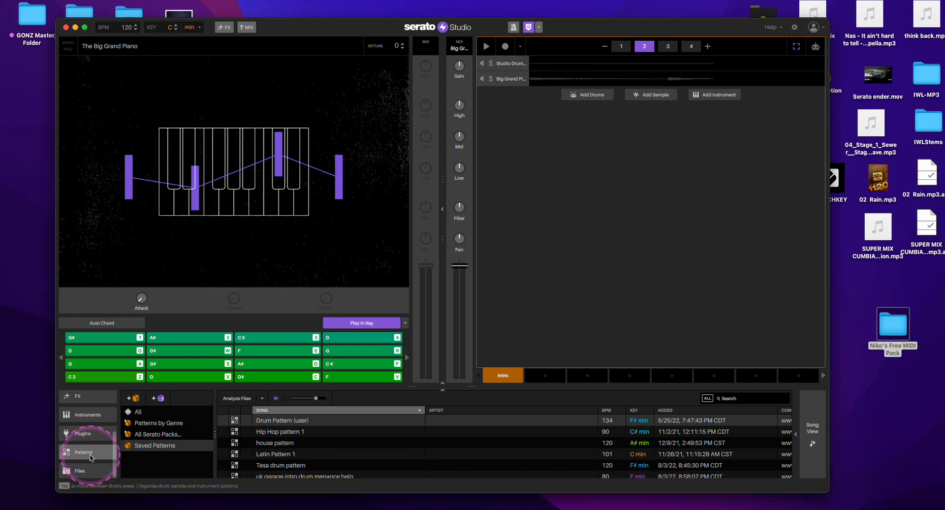
pyautogui.moveTo(899, 329)
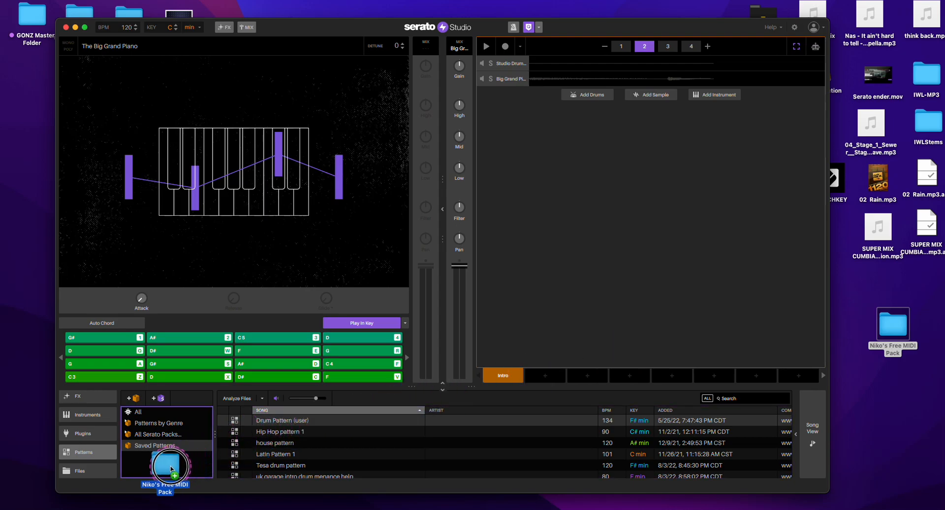
# - Add the Niko's Free MIDI Pack desktop folder as a new pattern crate
pyautogui.click(162, 460)
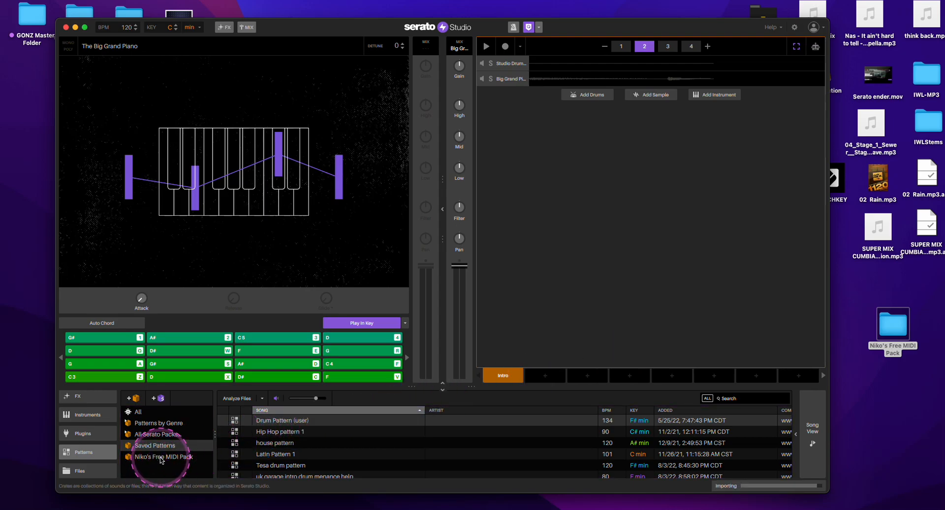
pyautogui.moveTo(808, 492)
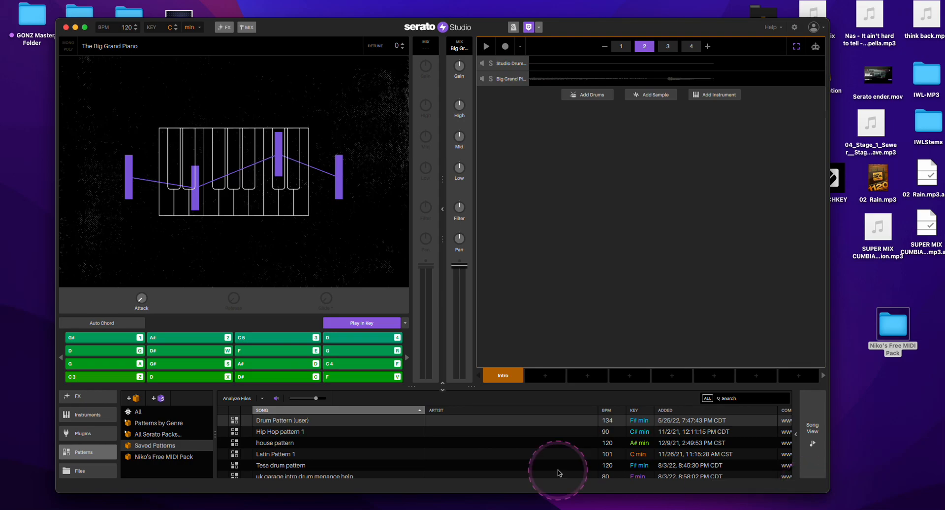
# - Audition several melody patterns from the Niko's Free MIDI Pack crate on the piano track, including the Eb melody
pyautogui.click(162, 457)
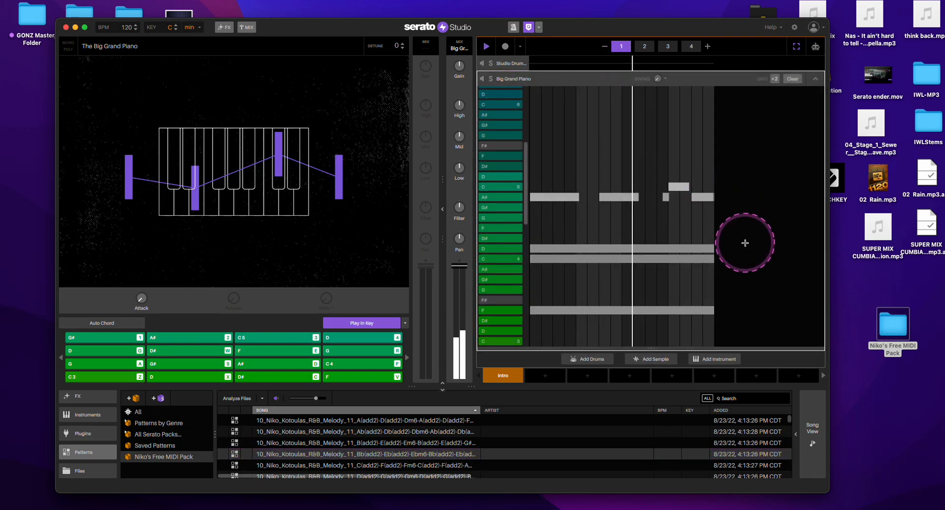
pyautogui.click(644, 47)
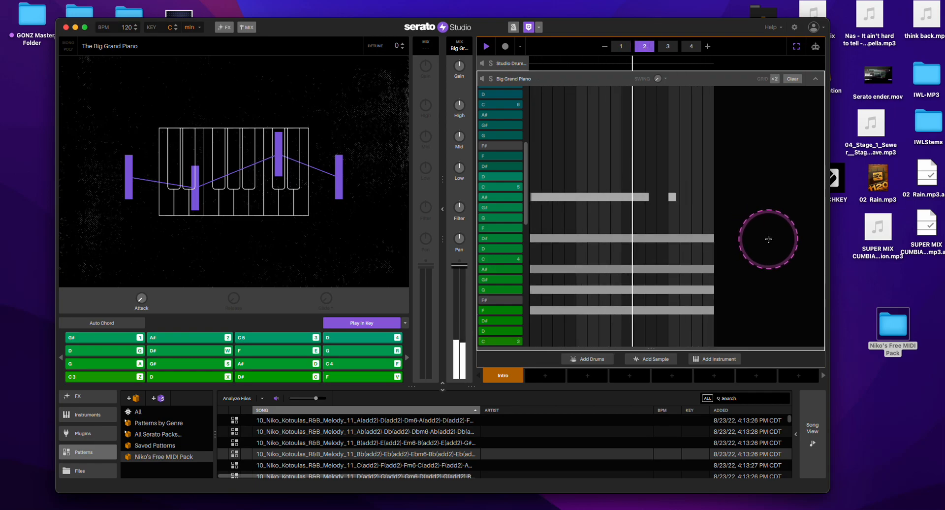
pyautogui.click(667, 47)
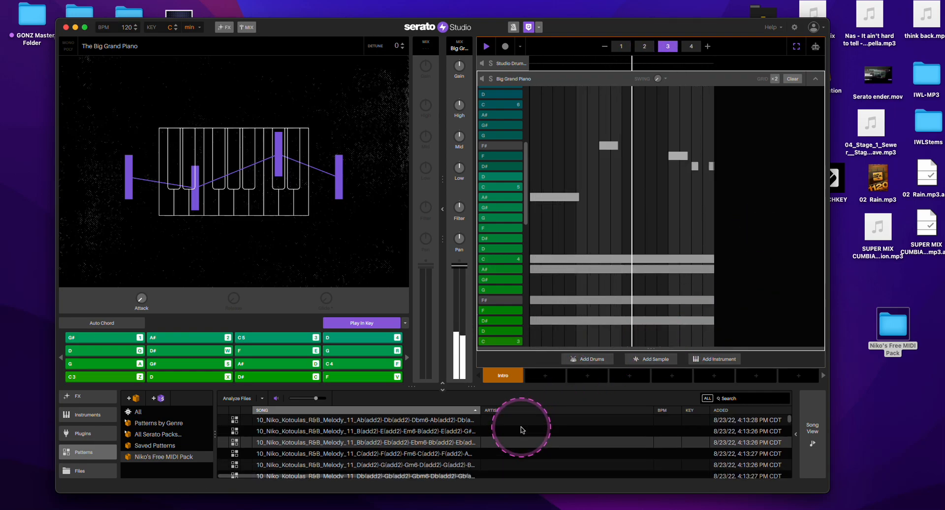
pyautogui.click(691, 46)
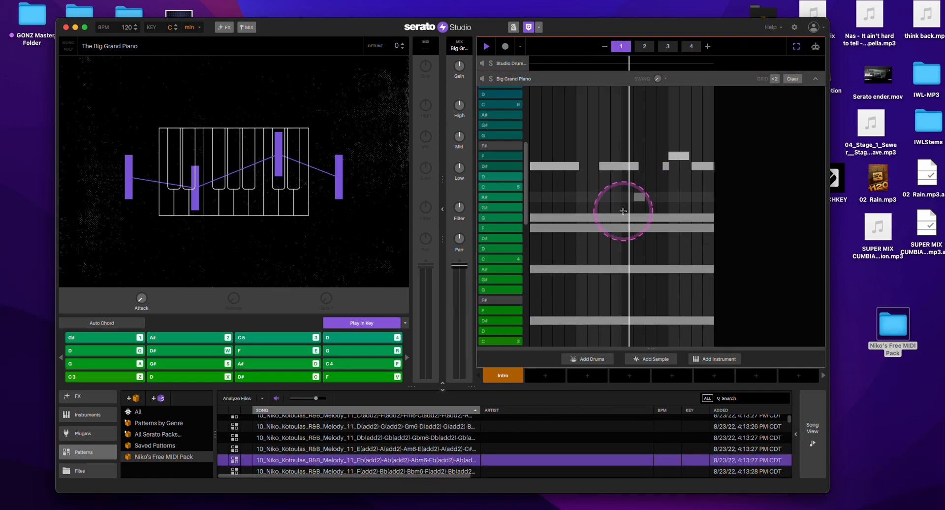
pyautogui.click(643, 47)
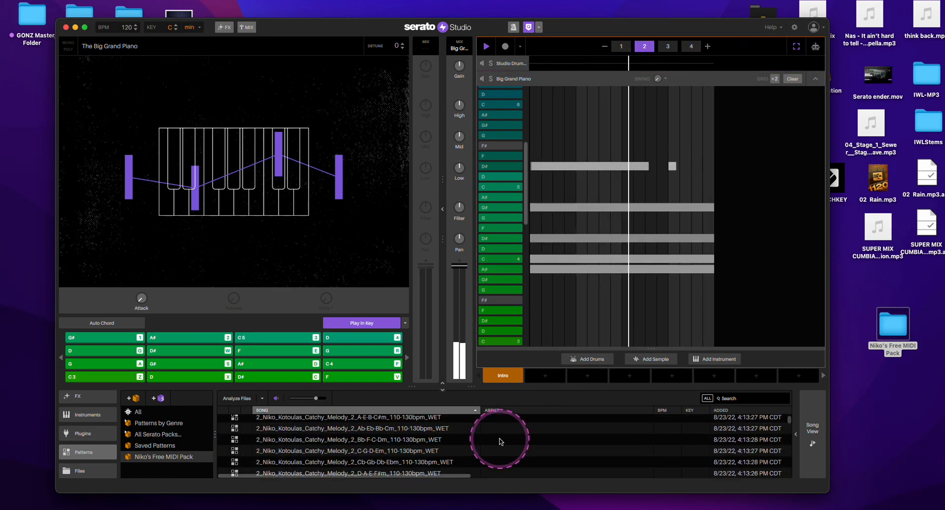
pyautogui.click(667, 46)
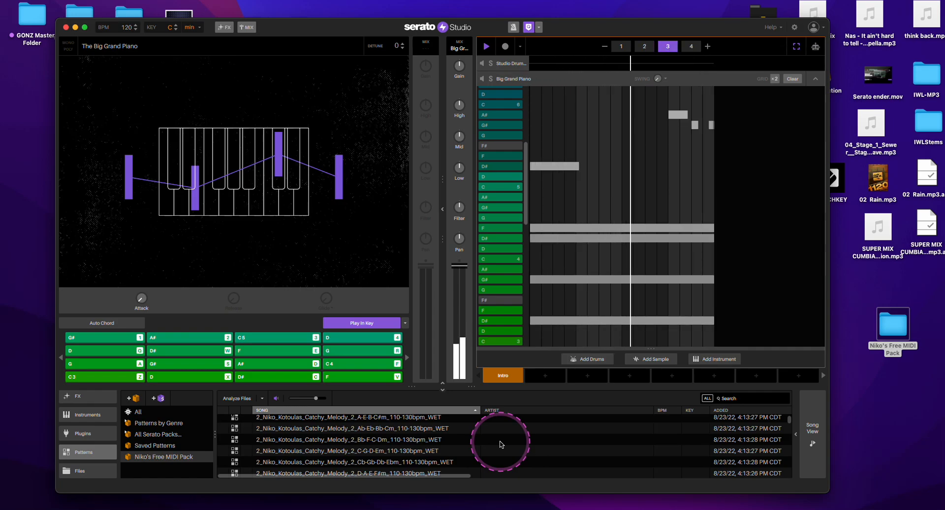
pyautogui.click(350, 452)
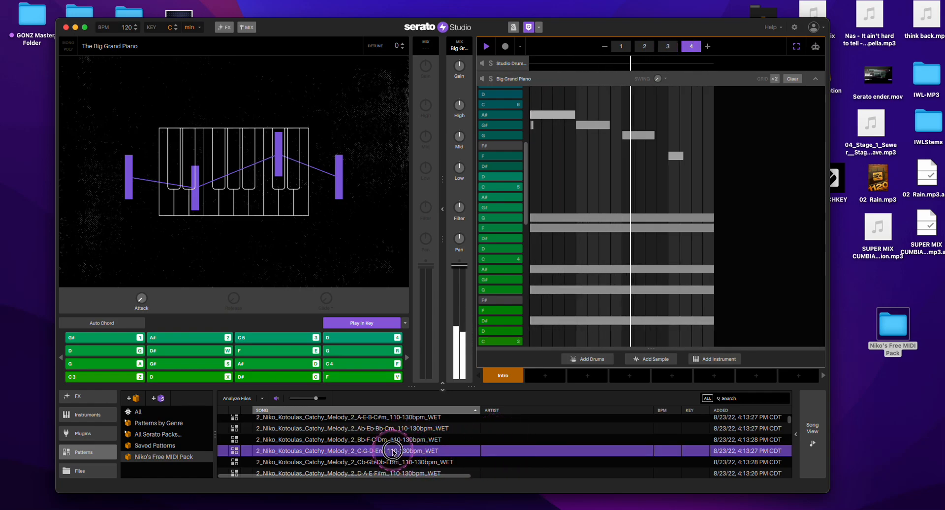
# - Load Catchy Melody 2 C-G-D-Em onto the Big Grand Piano track and step through more patterns
pyautogui.click(621, 46)
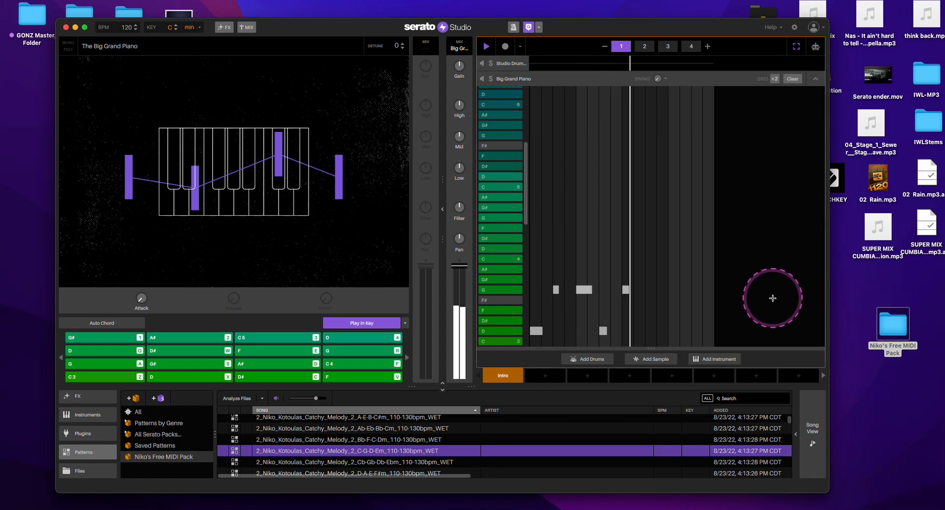
pyautogui.click(645, 47)
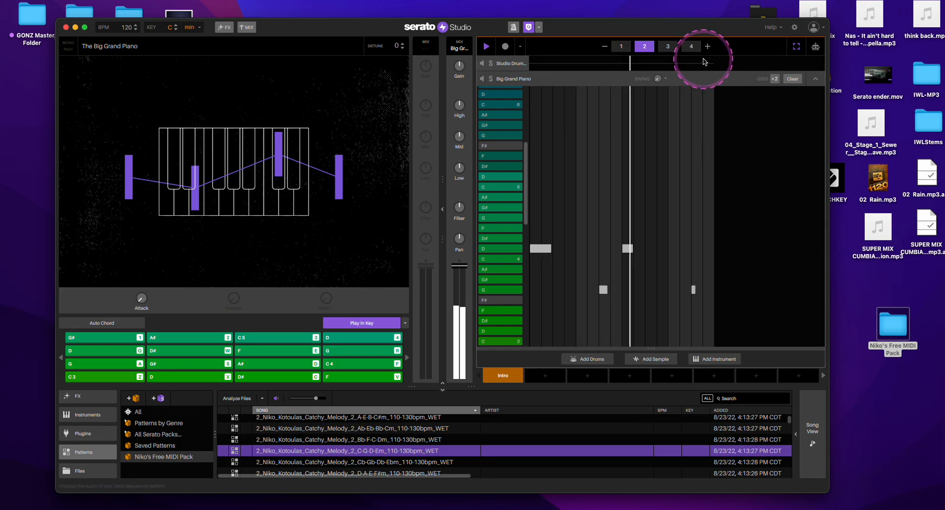
pyautogui.click(667, 46)
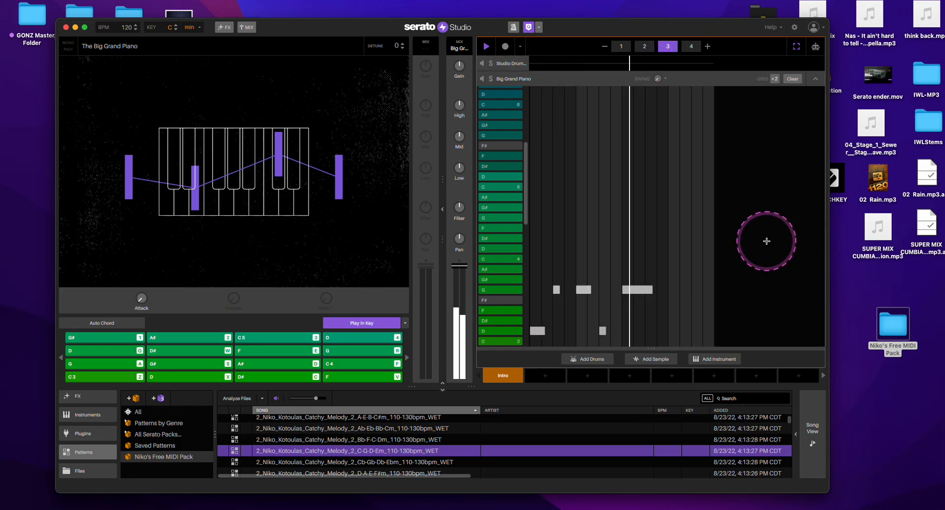
pyautogui.click(692, 46)
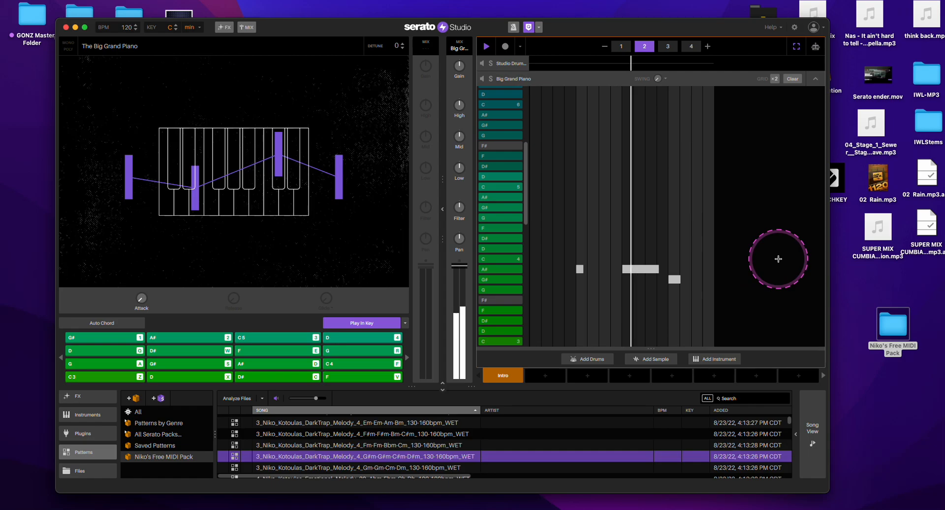
# - Load the DarkTrap Melody 4 pattern on the piano track and cycle through its pattern slots
pyautogui.click(666, 47)
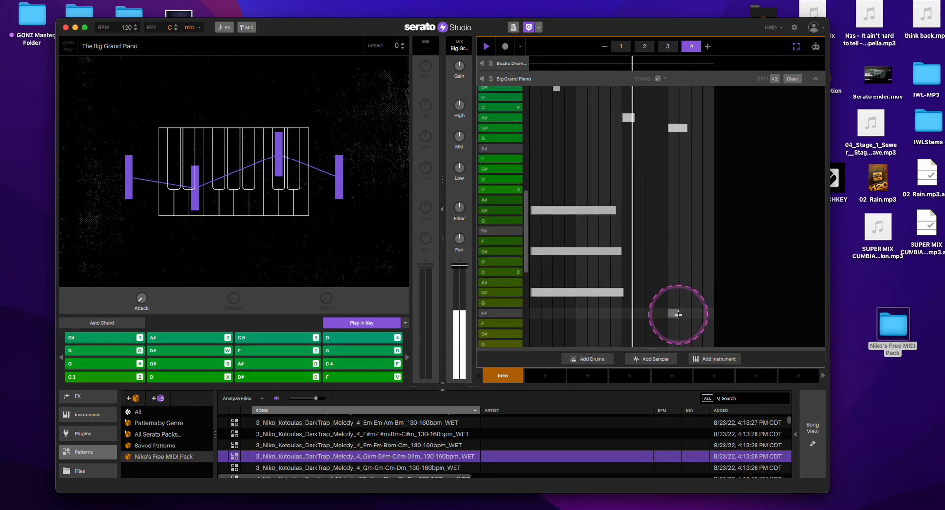
pyautogui.click(620, 46)
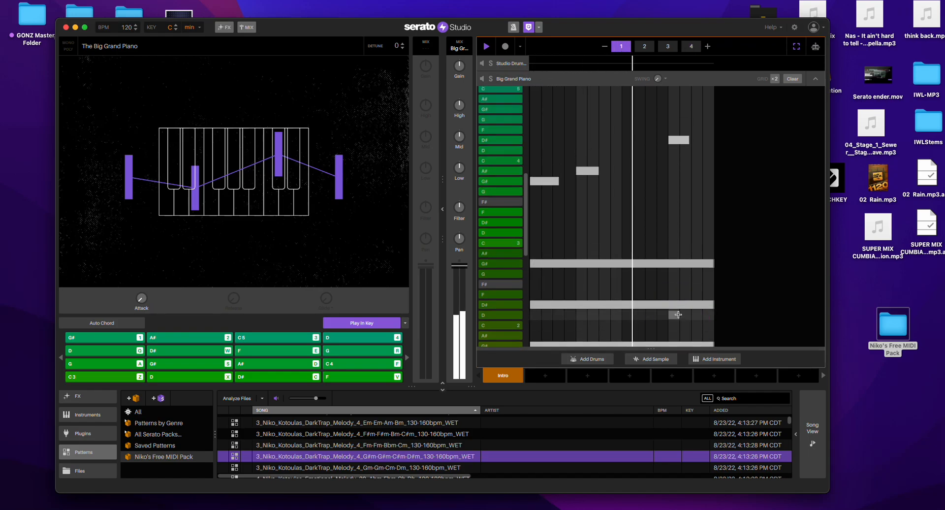
pyautogui.click(644, 47)
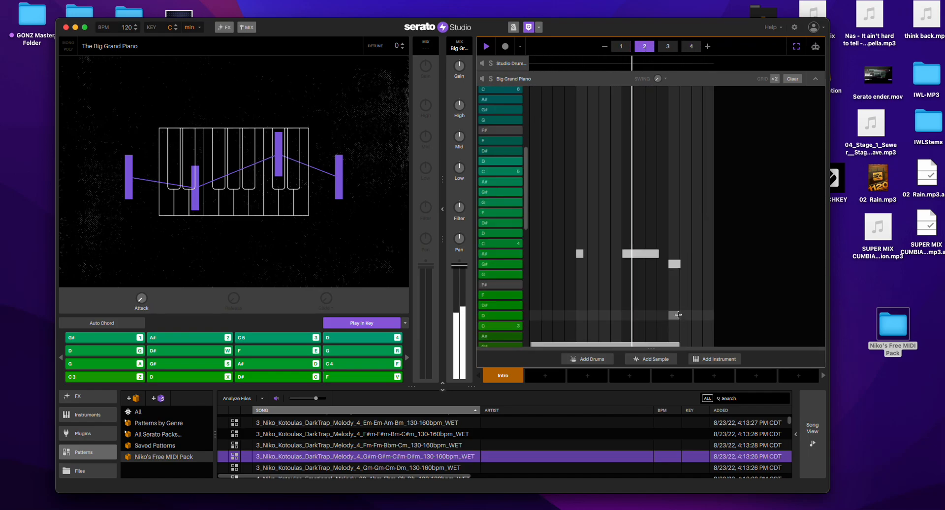
pyautogui.click(668, 47)
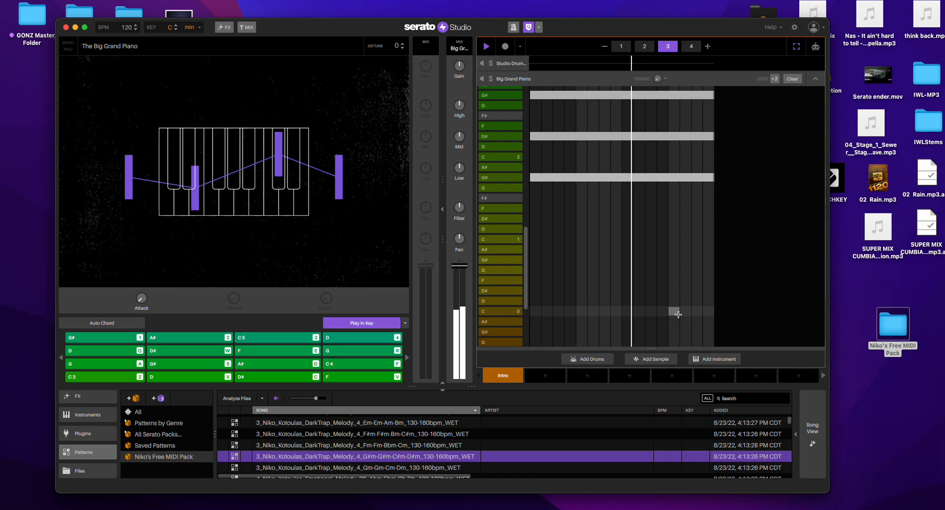
pyautogui.click(691, 46)
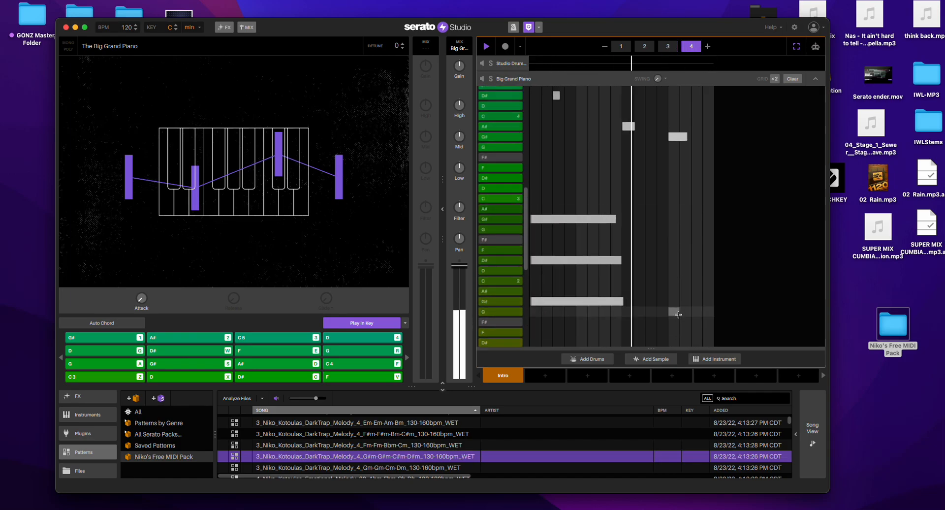
pyautogui.click(621, 46)
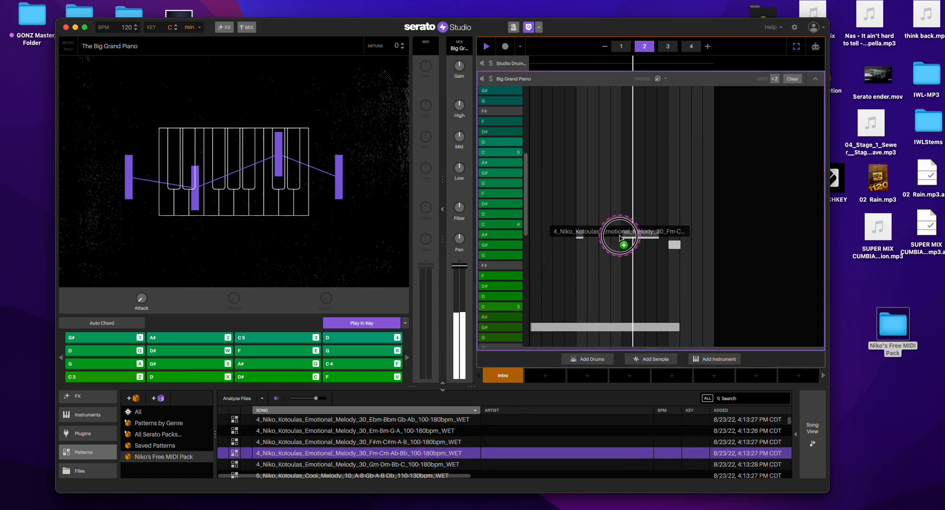
# - Drag Emotional Melody 30 Fm-Cm-Ab-Bb onto the piano track and head to the instrument library
pyautogui.moveTo(621, 239); pyautogui.dragTo(657, 349)
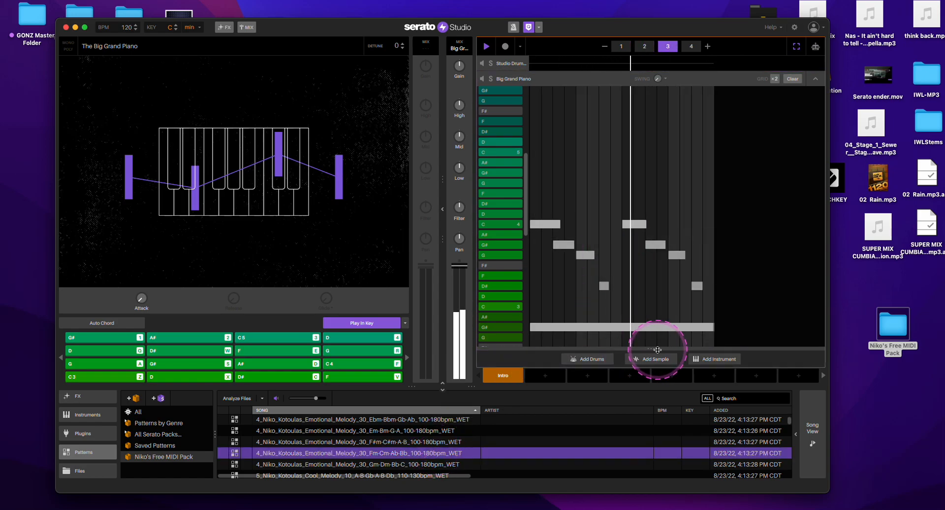
pyautogui.click(690, 46)
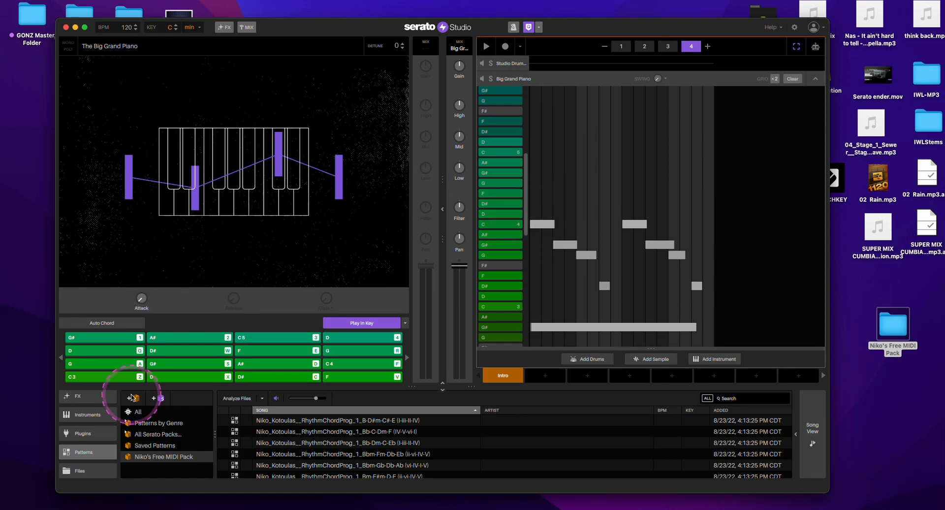
pyautogui.click(88, 414)
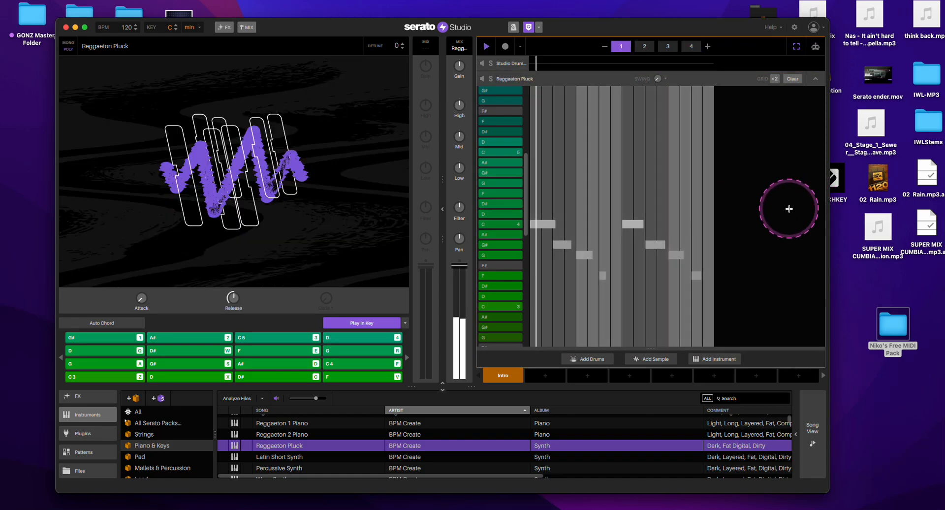
# - Play the melody on Reggaeton Pluck, selecting a pattern slot that shows the same notes
pyautogui.click(644, 46)
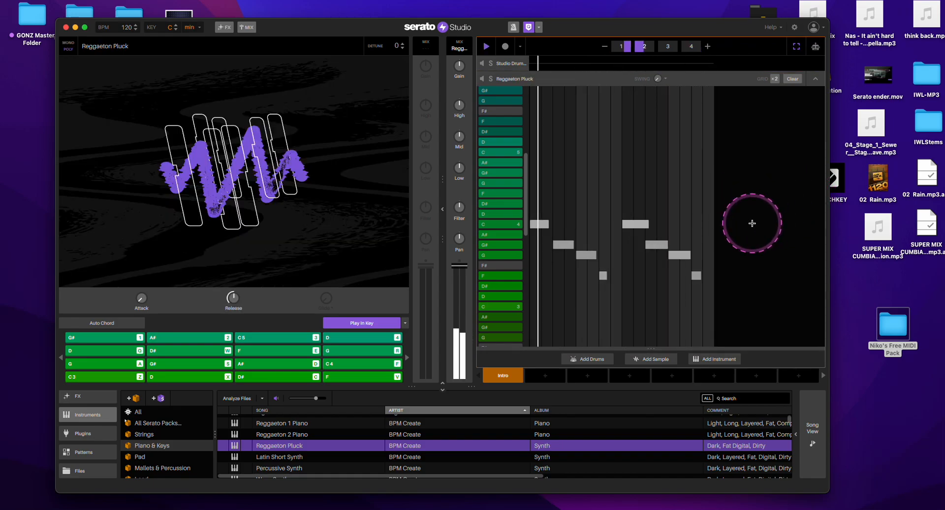
pyautogui.click(643, 46)
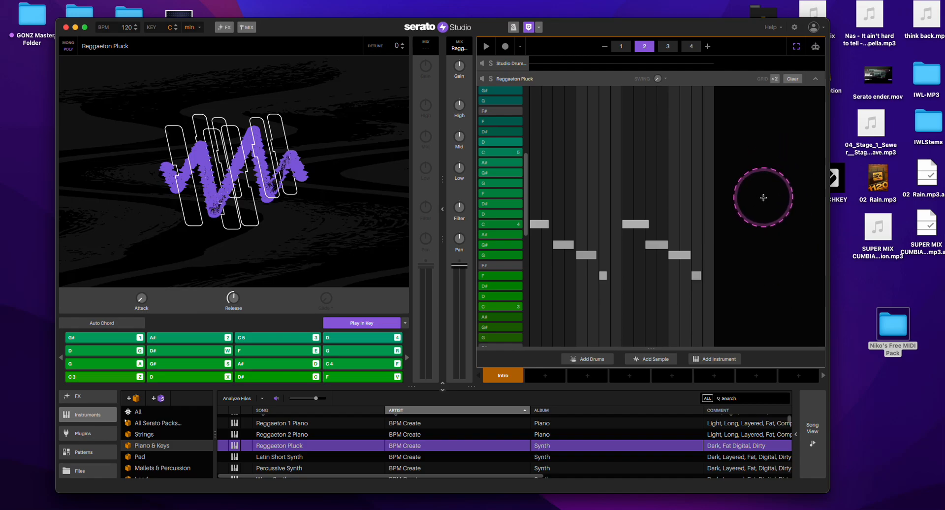